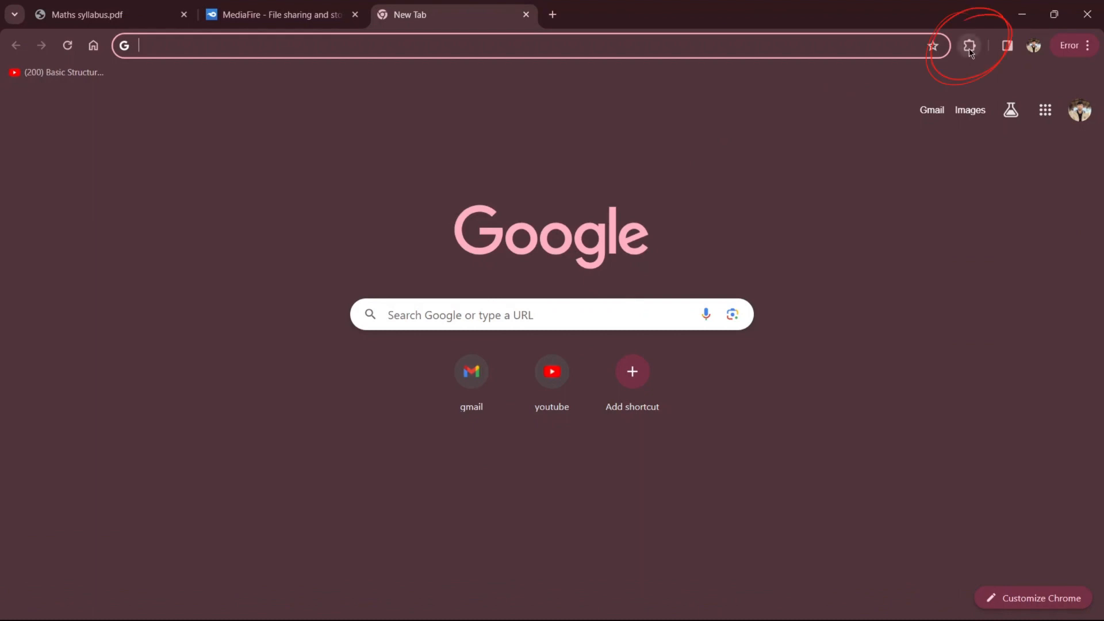
Open Manage extensions from the Extensions puzzle menu in the toolbar.
left_click(968, 45)
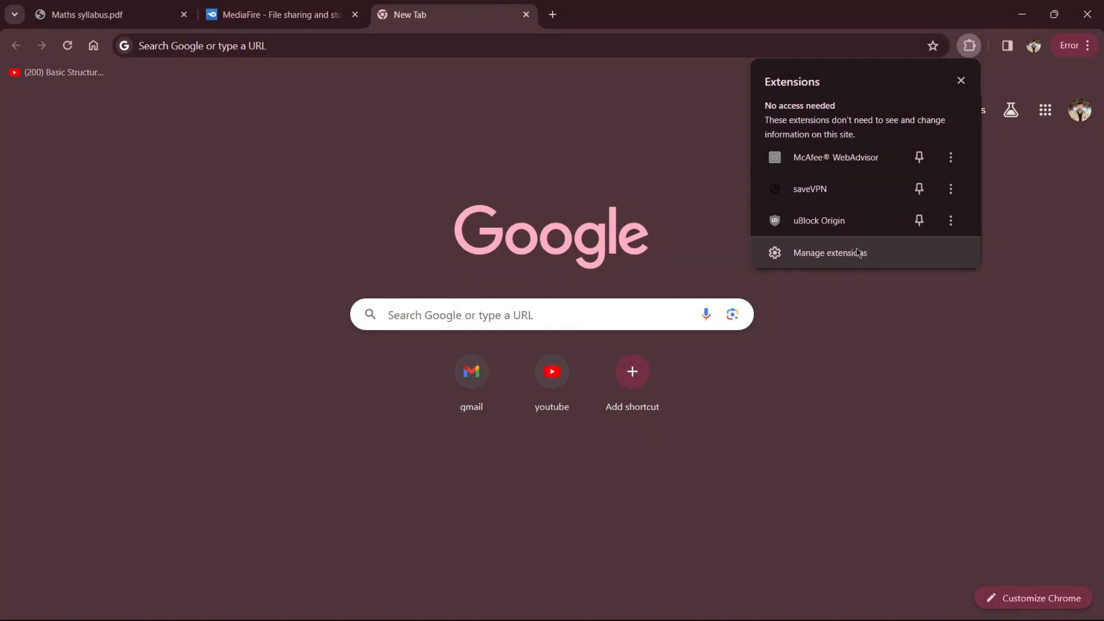
left_click(829, 252)
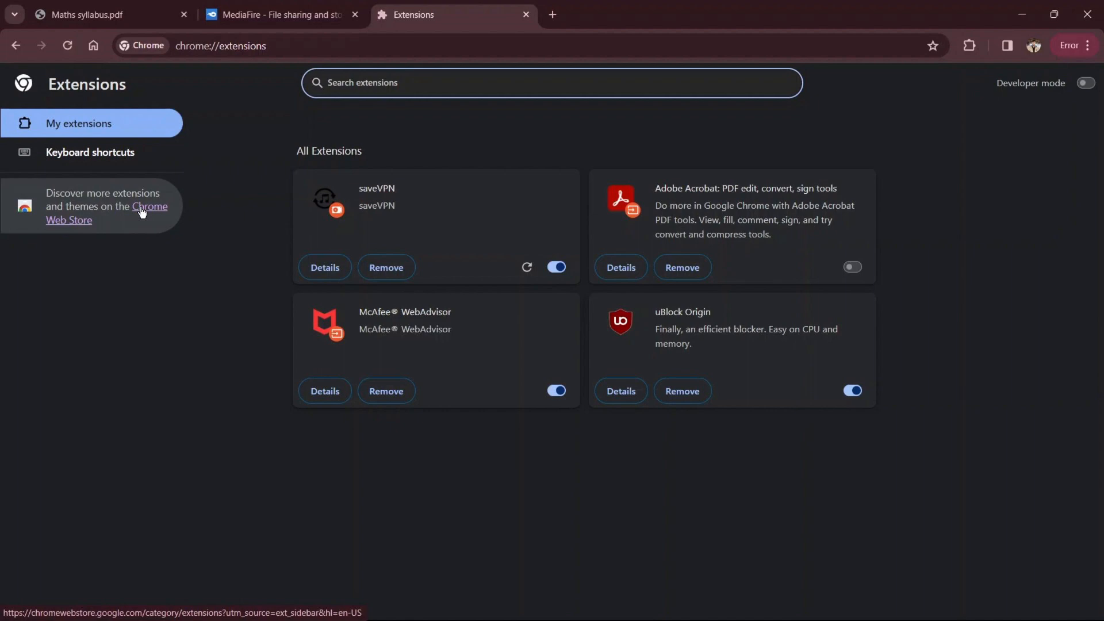
Follow the Chrome Web Store link from the Extensions page sidebar.
left_click(150, 207)
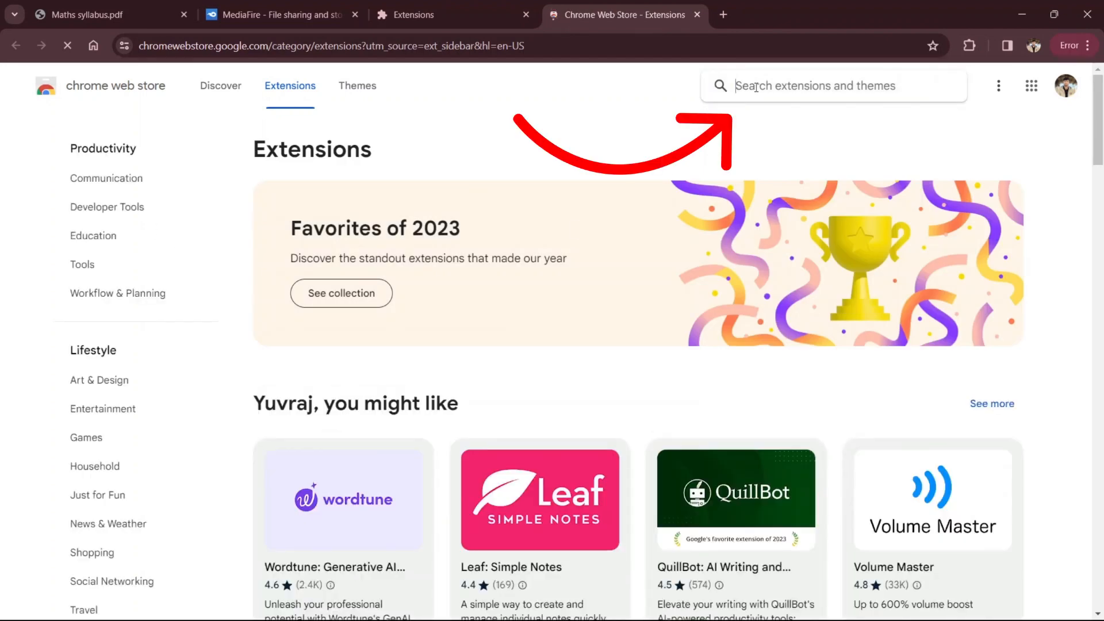
Search the store for 'return youtube' and open Return YouTube Dislike.
type("return o")
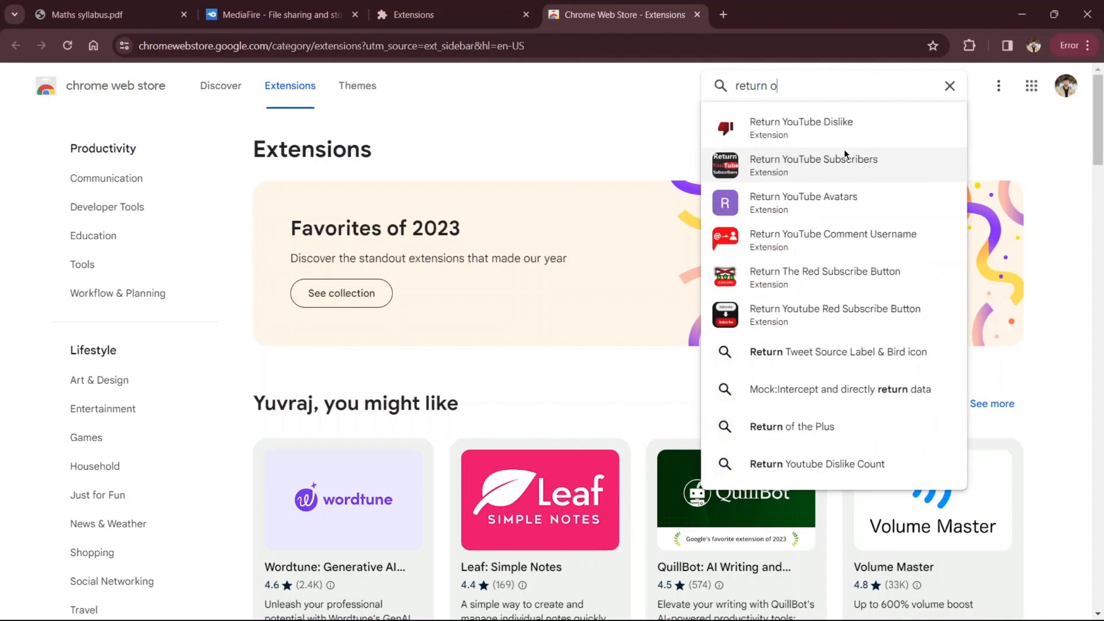
type("youtube")
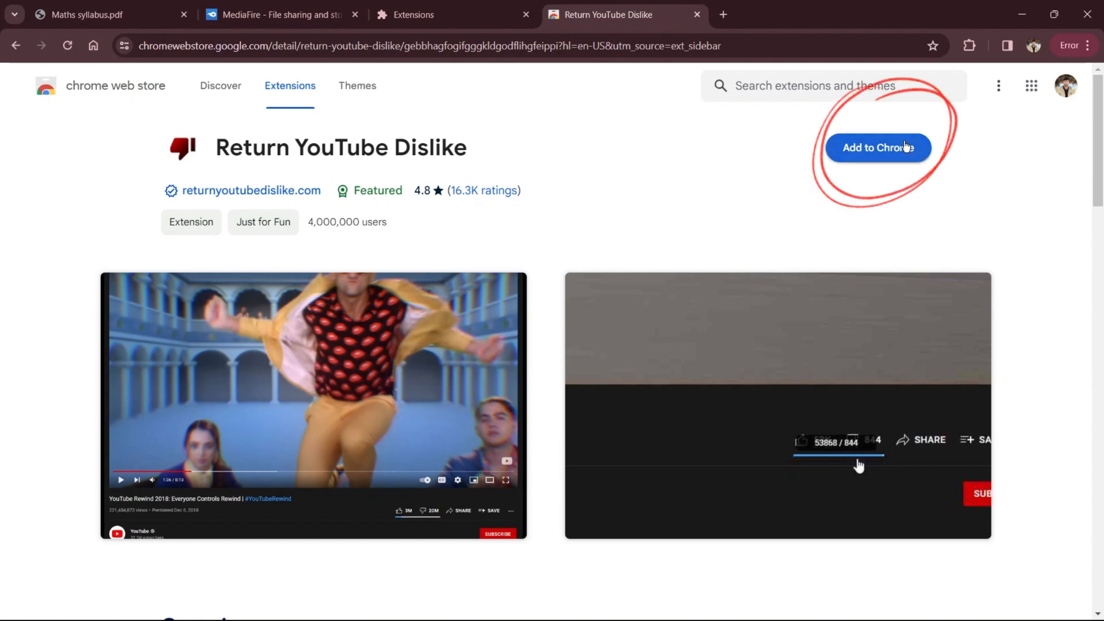
Add Return YouTube Dislike to Chrome and check the toolbar Extensions menu.
left_click(877, 148)
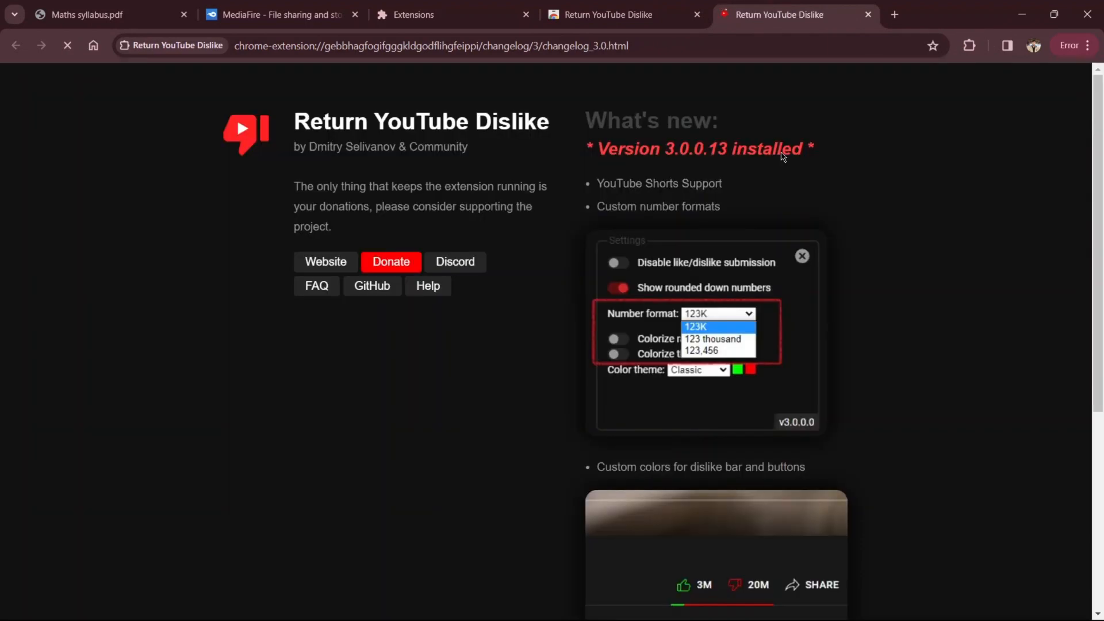
left_click(969, 45)
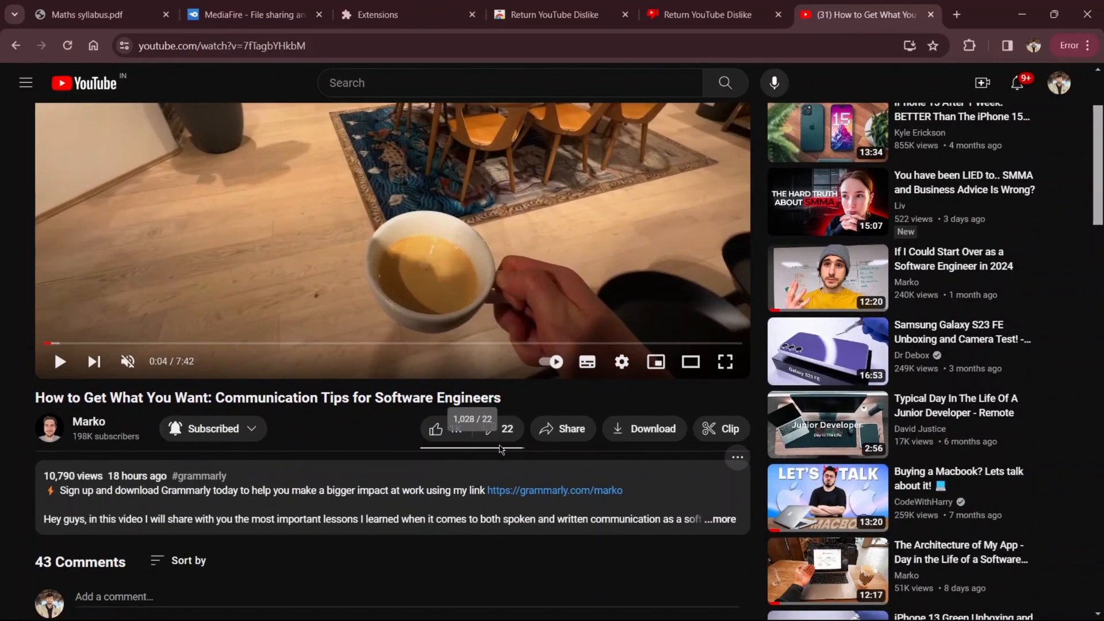
mouse_move(489, 429)
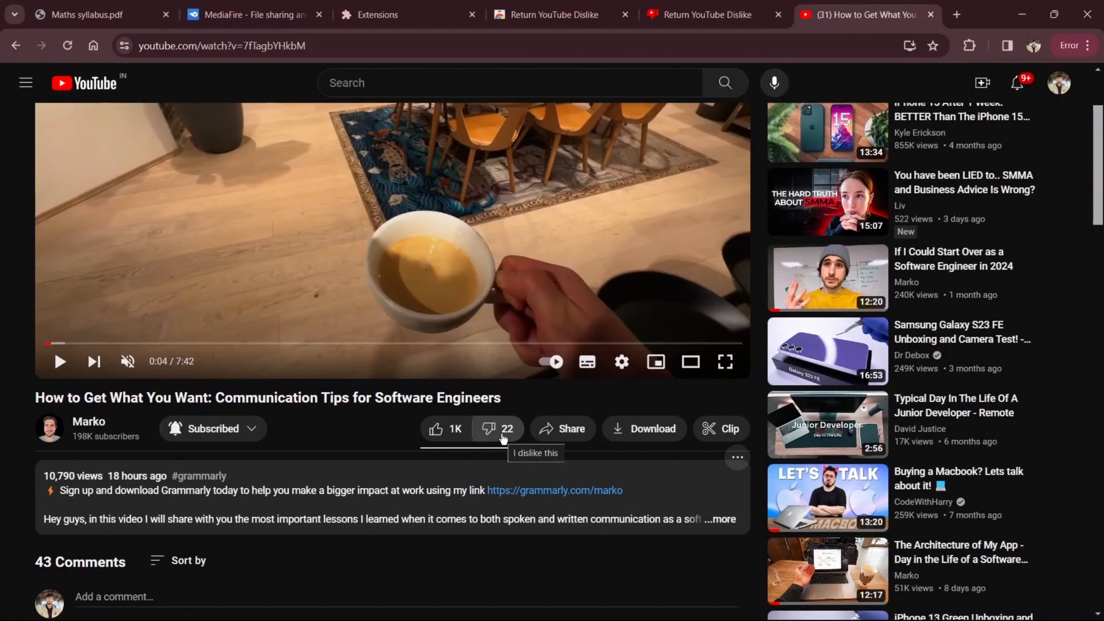